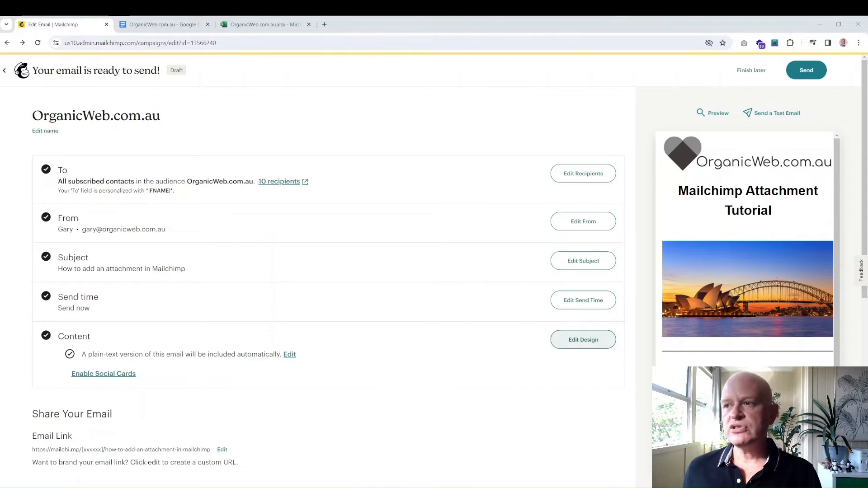
- Open the campaign's email in the design editor via Edit Design
{"action": "left_click", "coordinate": [582, 339]}
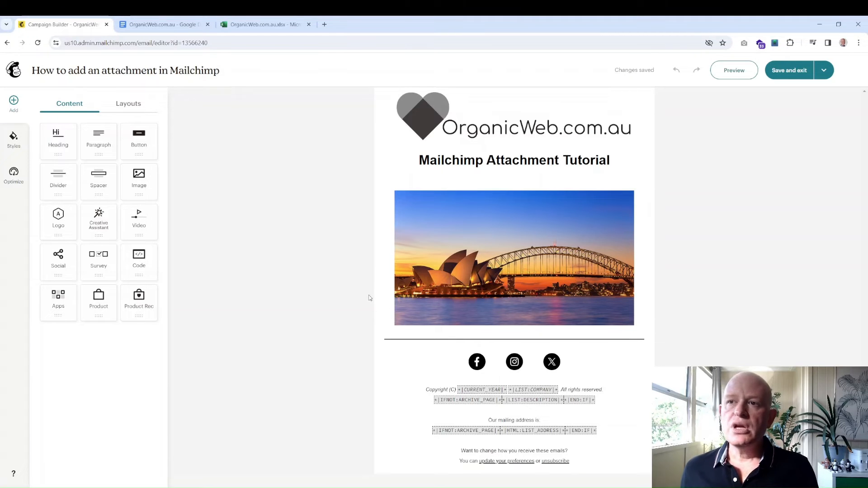
{"action": "mouse_move", "coordinate": [357, 291]}
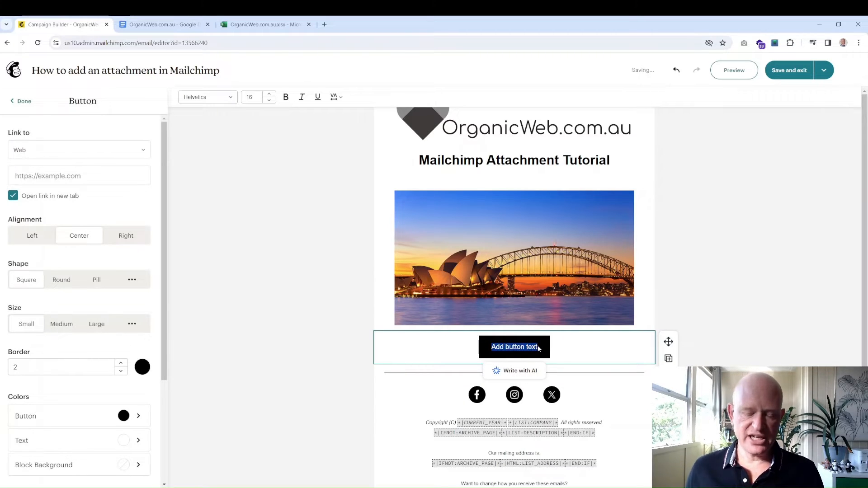
- Start the new button's label, 'Download now', beneath the harbour image
{"action": "type", "text": "Download now"}
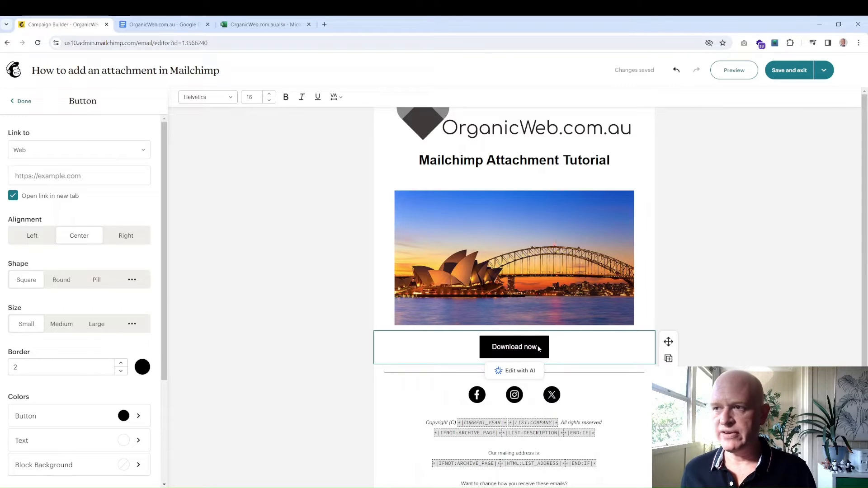
{"action": "mouse_move", "coordinate": [501, 342]}
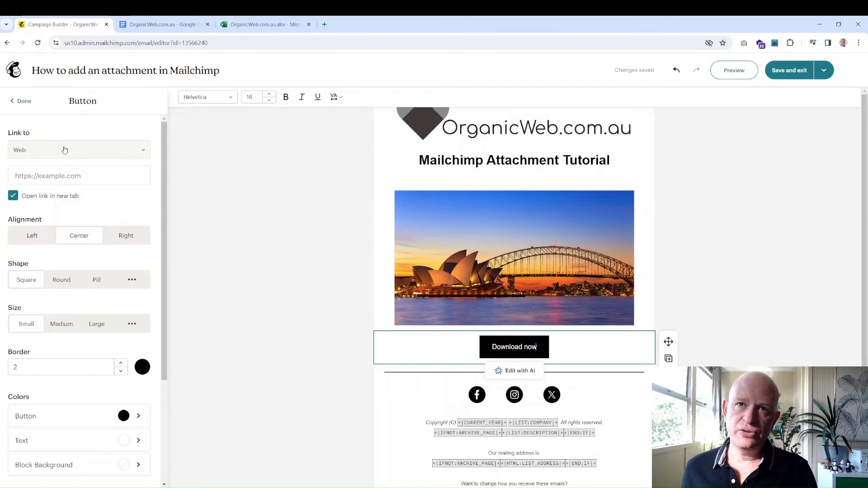
- Link the Download now button to a File and bring up the Add file choices
{"action": "left_click", "coordinate": [78, 150]}
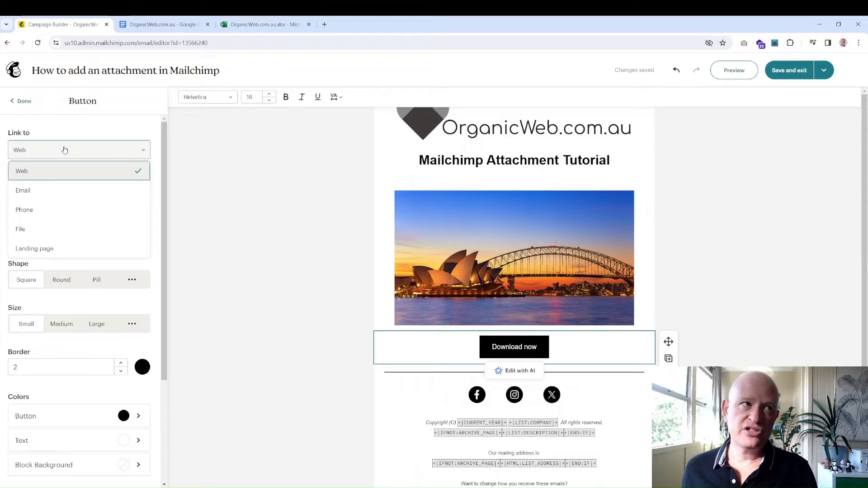
{"action": "left_click", "coordinate": [20, 228]}
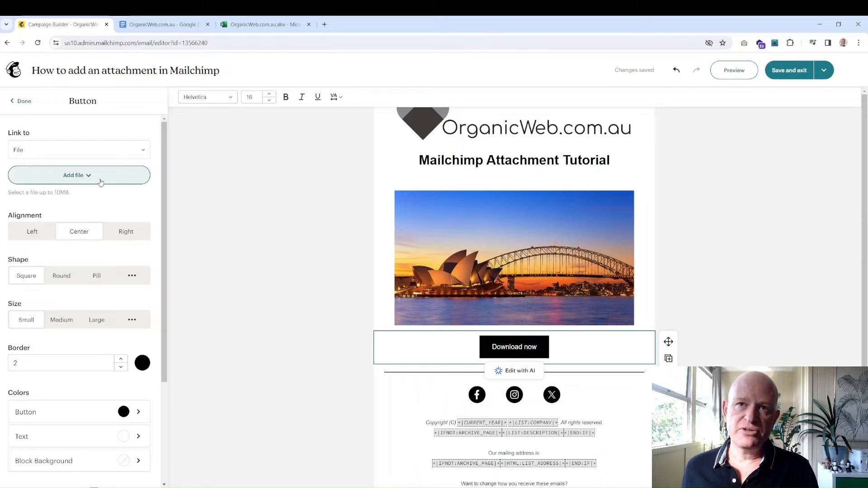
{"action": "left_click", "coordinate": [79, 175]}
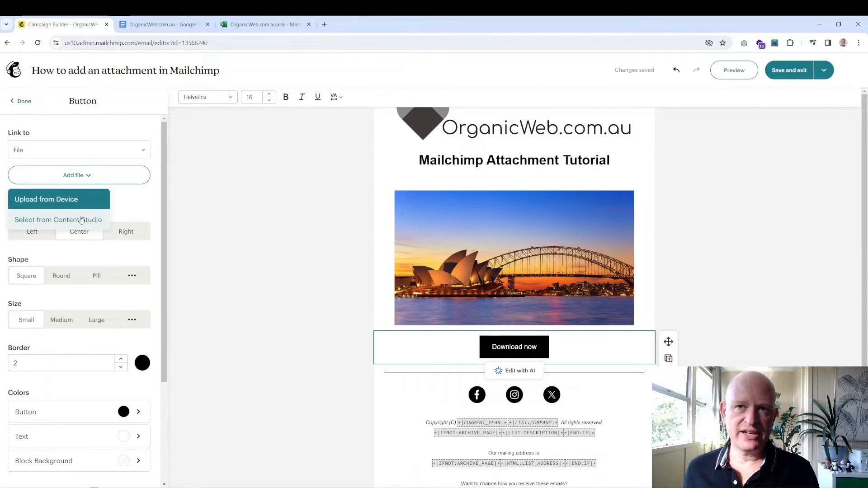
- Insert Test.01.pdf from the Content Studio's My Files as the button's linked file
{"action": "left_click", "coordinate": [57, 220]}
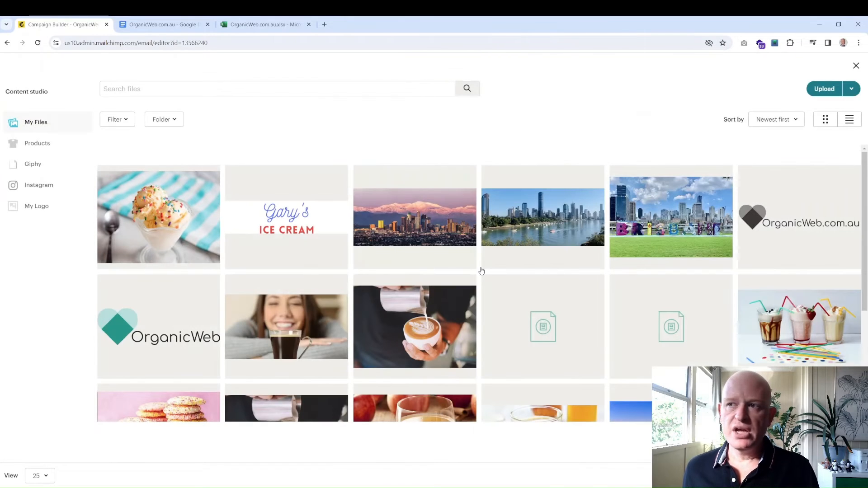
{"action": "mouse_move", "coordinate": [556, 326]}
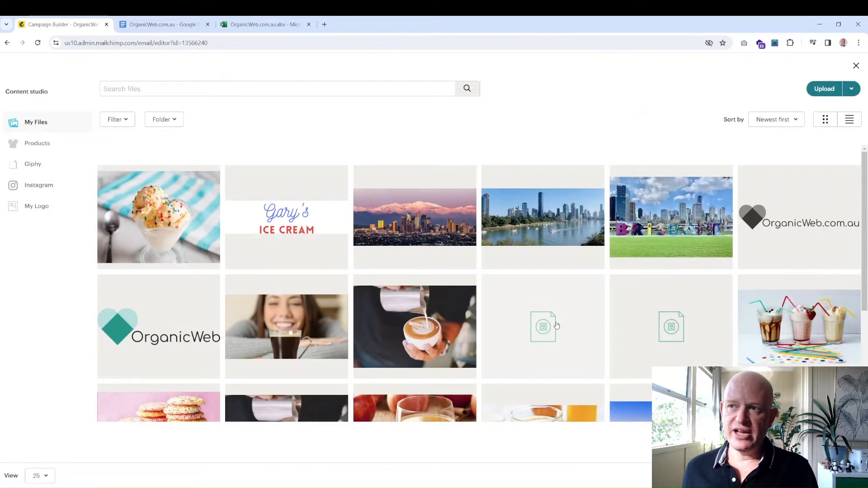
{"action": "mouse_move", "coordinate": [542, 305]}
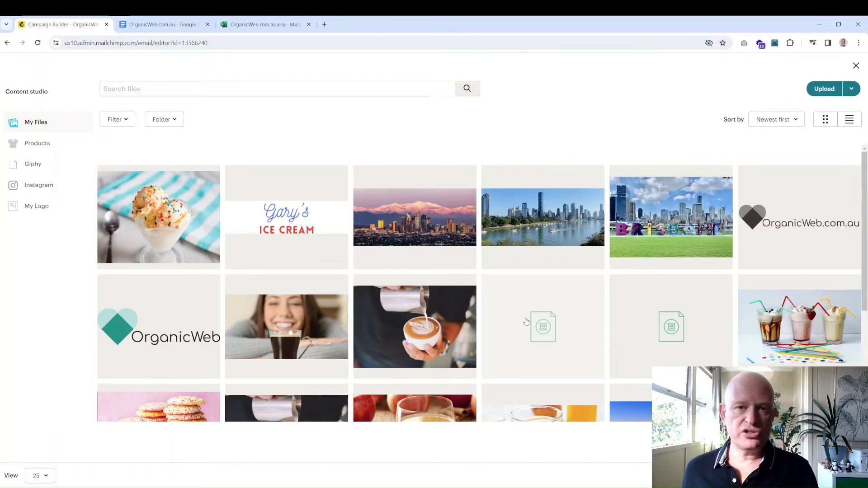
{"action": "mouse_move", "coordinate": [517, 321]}
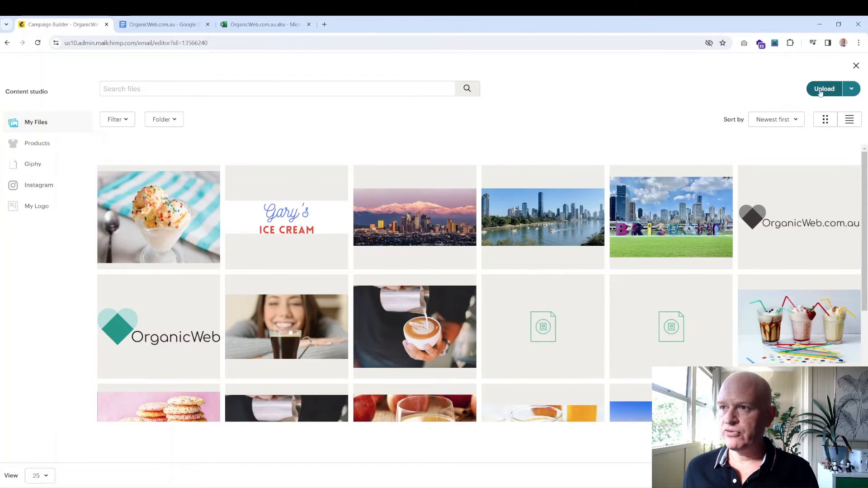
{"action": "mouse_move", "coordinate": [480, 249]}
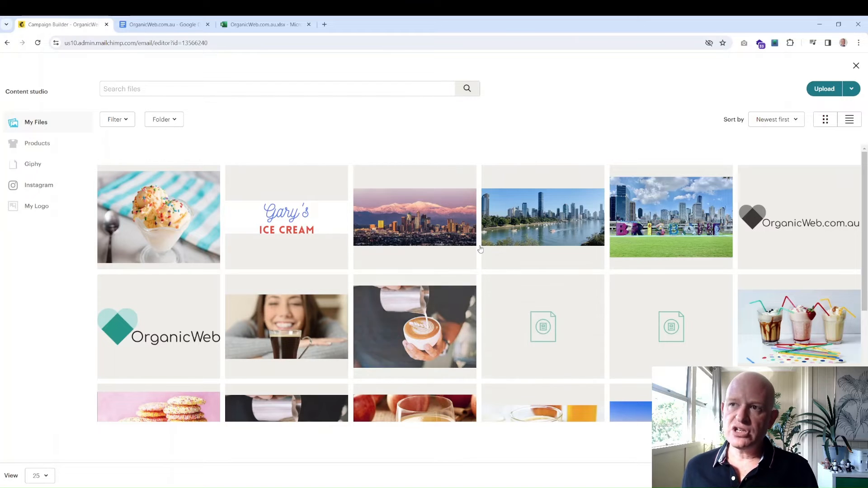
{"action": "left_click", "coordinate": [543, 326]}
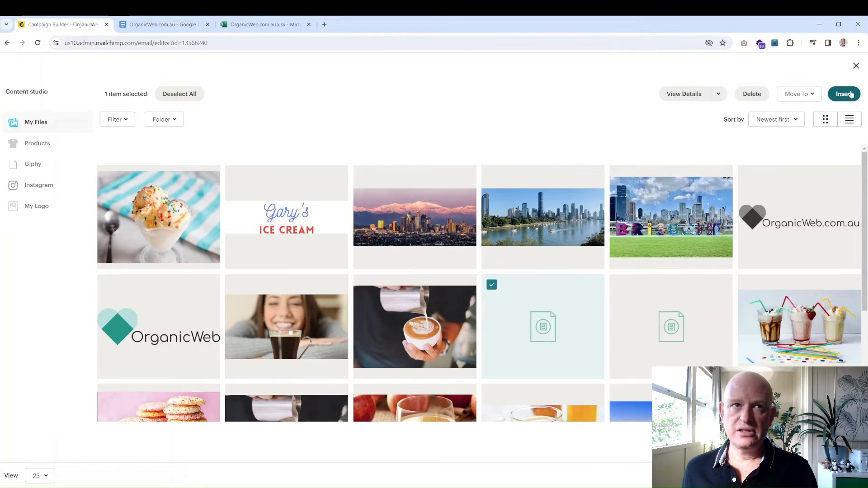
{"action": "left_click", "coordinate": [843, 93]}
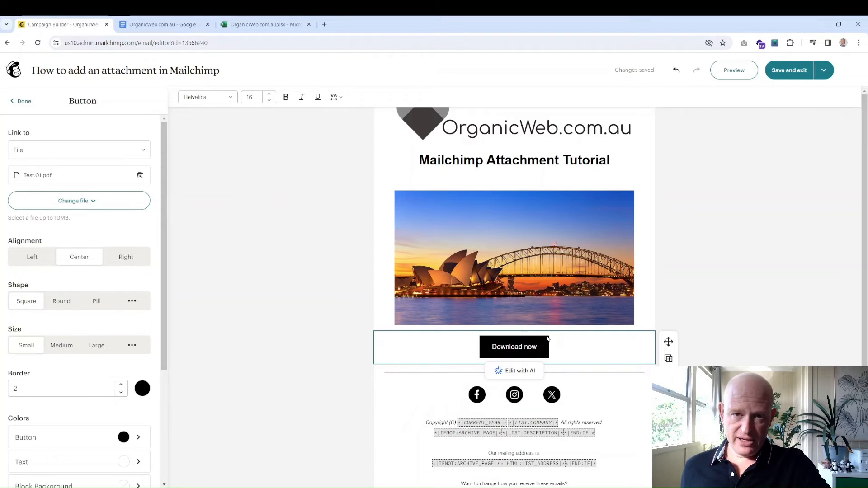
{"action": "mouse_move", "coordinate": [545, 342]}
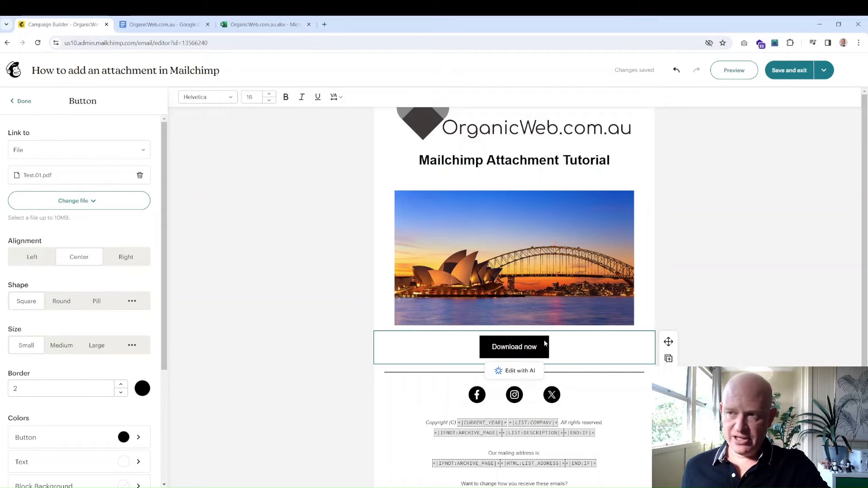
{"action": "mouse_move", "coordinate": [591, 347]}
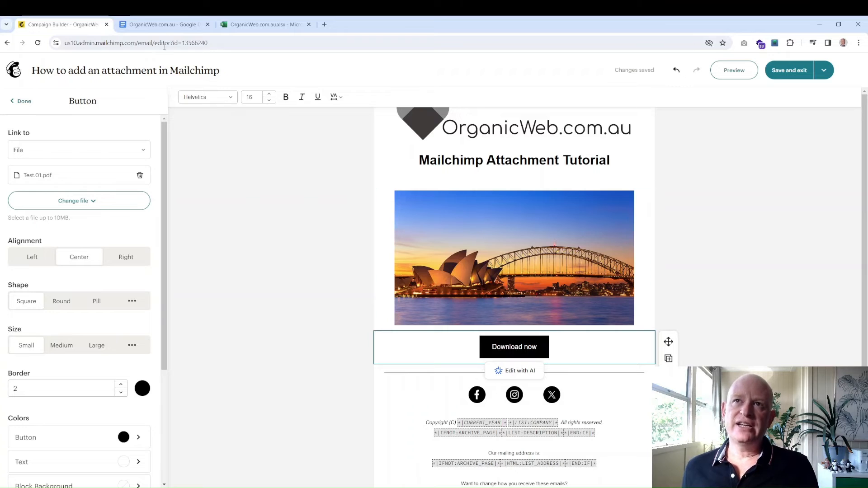
{"action": "left_click", "coordinate": [160, 24]}
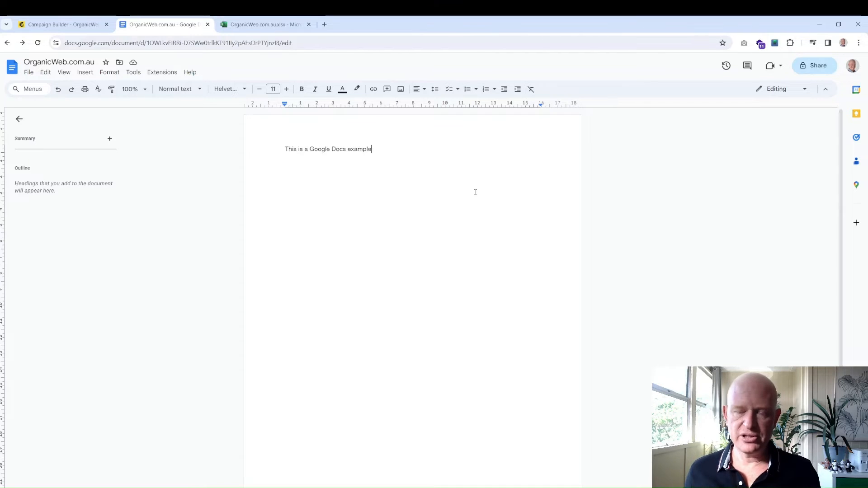
{"action": "mouse_move", "coordinate": [385, 163]}
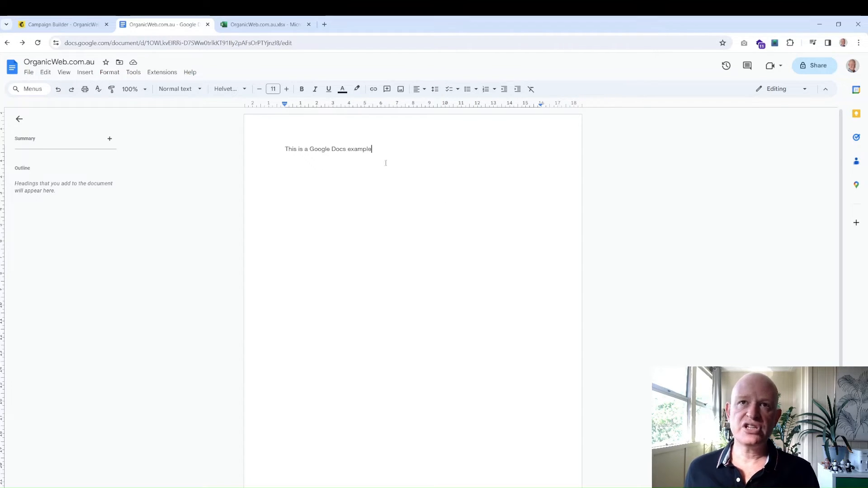
- Show the Google Doc's File menu with its download and sharing options
{"action": "left_click", "coordinate": [28, 72]}
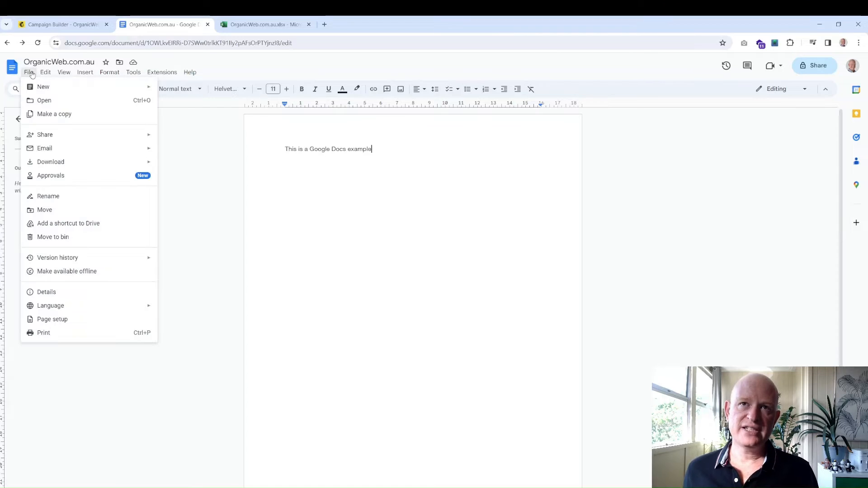
{"action": "mouse_move", "coordinate": [45, 134]}
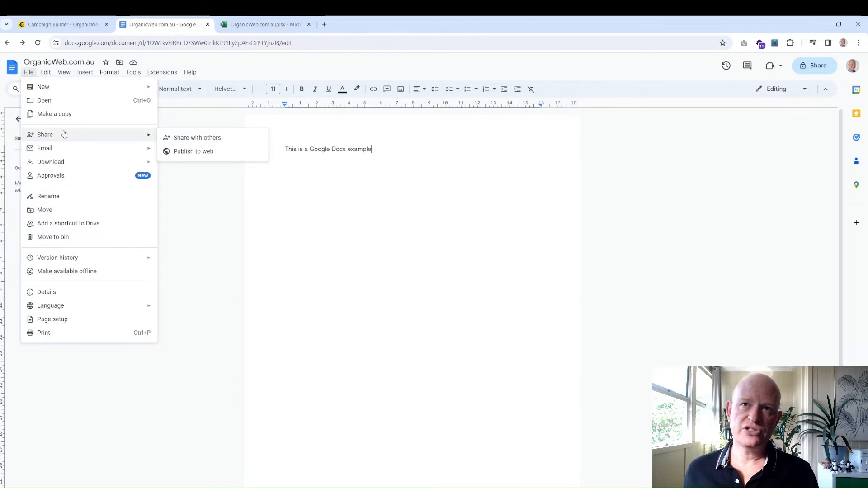
{"action": "mouse_move", "coordinate": [197, 137]}
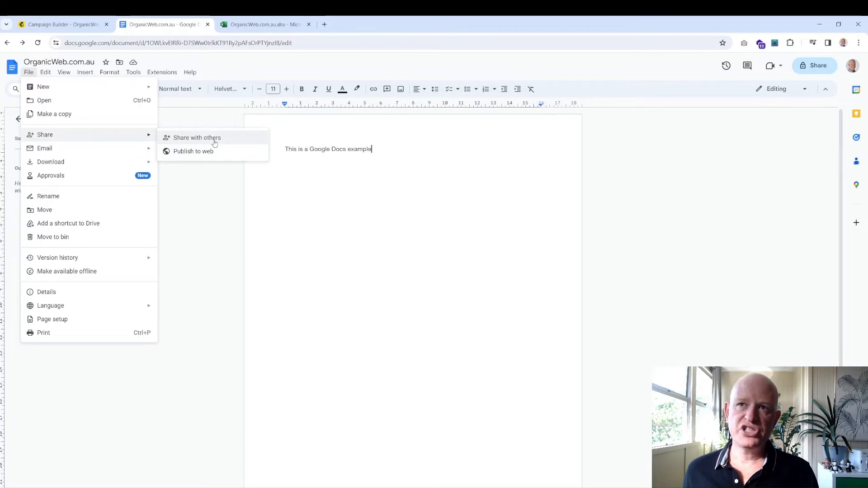
- Set General access to Anyone with the link and copy the document's share link
{"action": "left_click", "coordinate": [196, 137]}
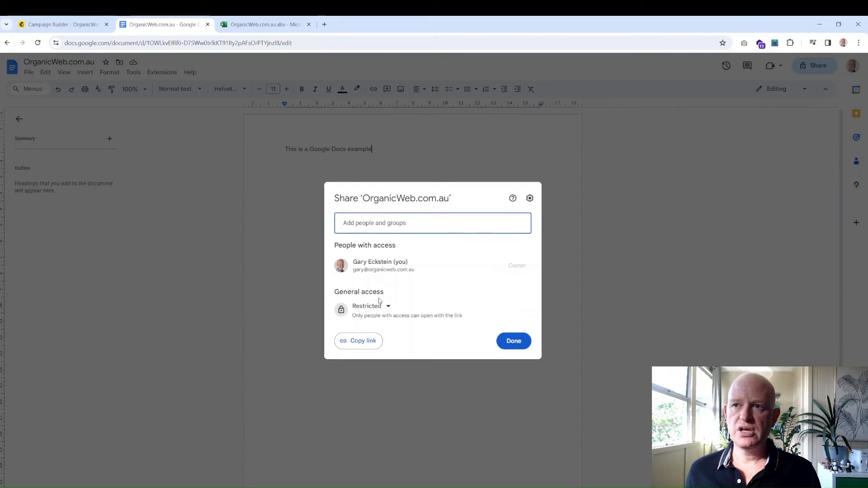
{"action": "mouse_move", "coordinate": [384, 309]}
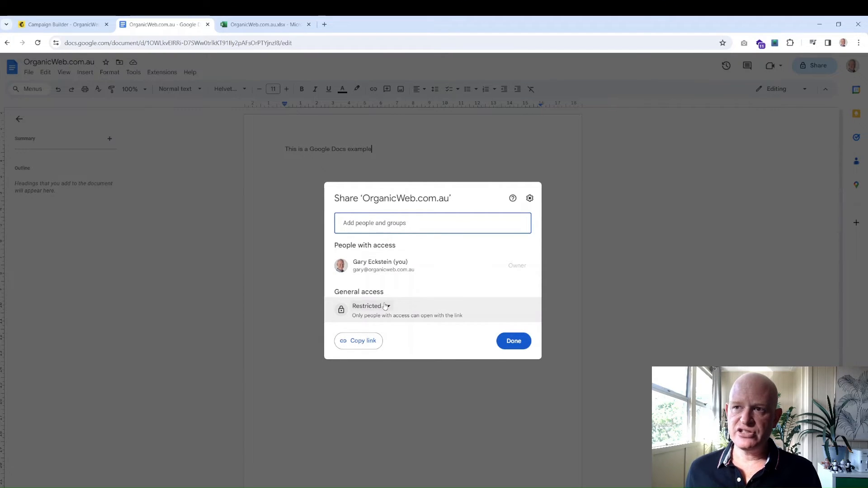
{"action": "left_click", "coordinate": [369, 305]}
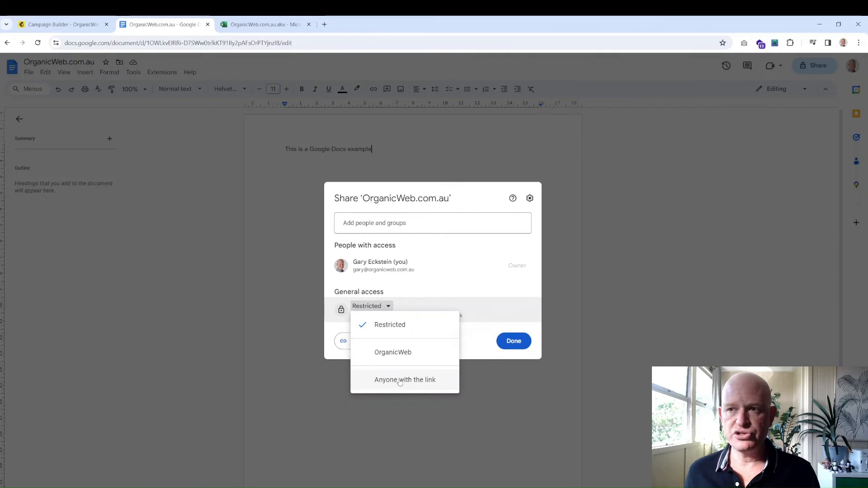
{"action": "left_click", "coordinate": [405, 380]}
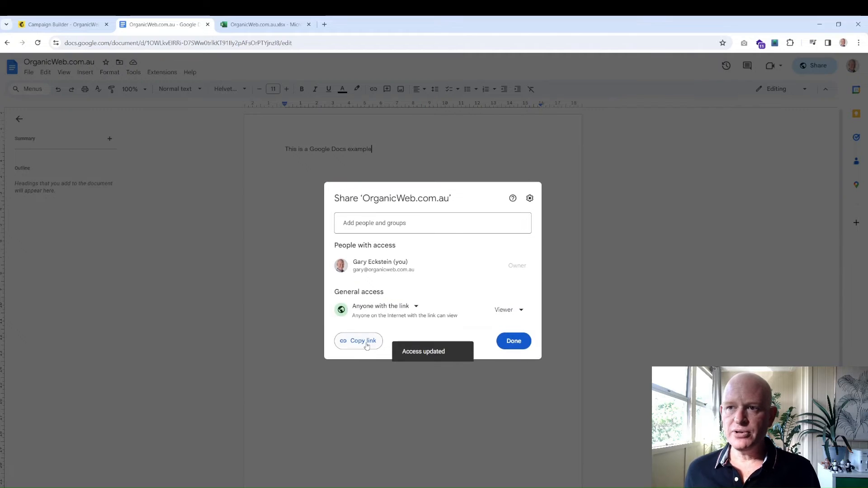
{"action": "left_click", "coordinate": [358, 340]}
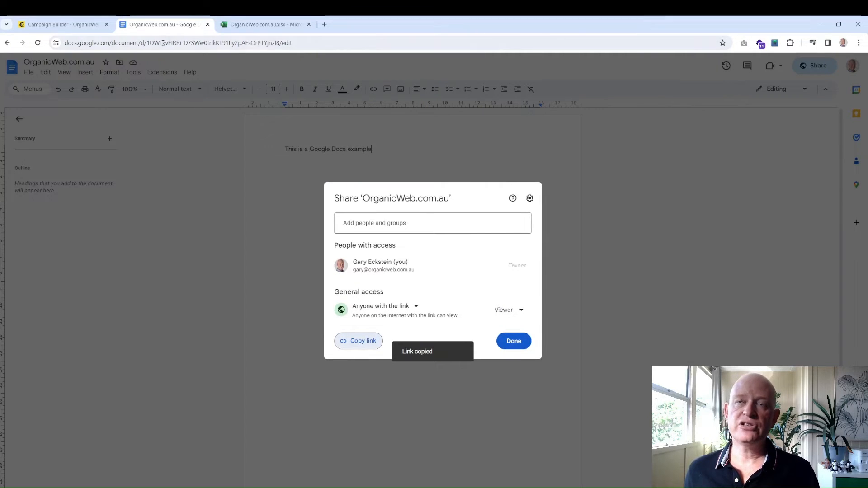
- Back in Mailchimp, relabel the button 'Edit now' and set its link type to Web for the Docs URL
{"action": "left_click", "coordinate": [61, 25]}
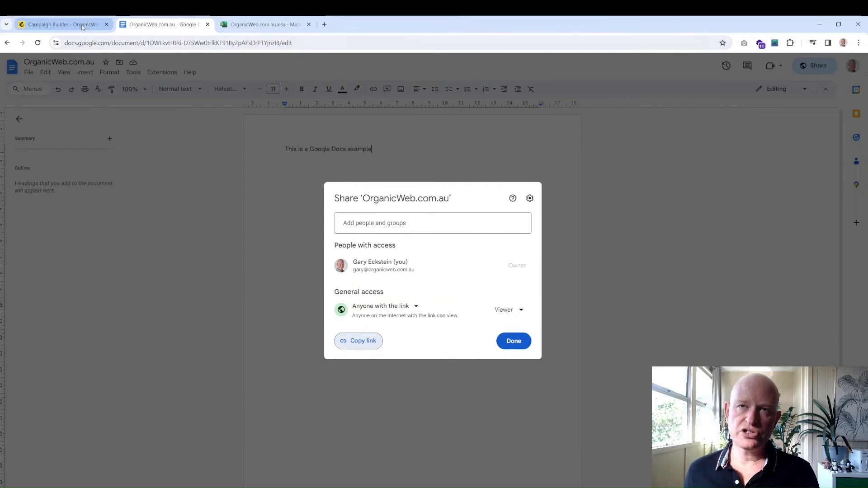
{"action": "left_click", "coordinate": [63, 24]}
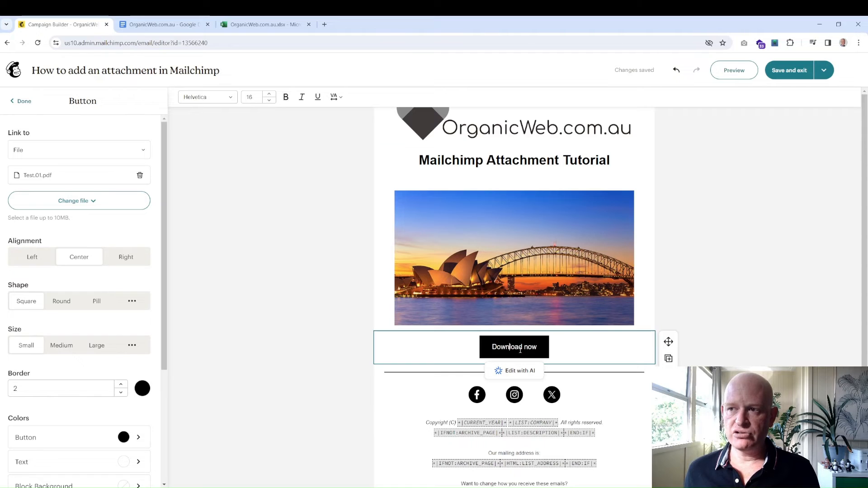
{"action": "double_click", "coordinate": [501, 346]}
{"action": "type", "text": "Edit"}
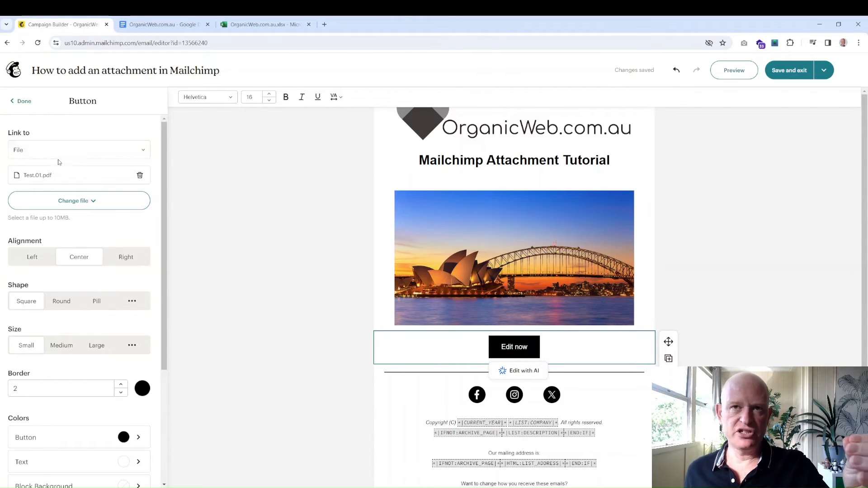
{"action": "left_click", "coordinate": [79, 150]}
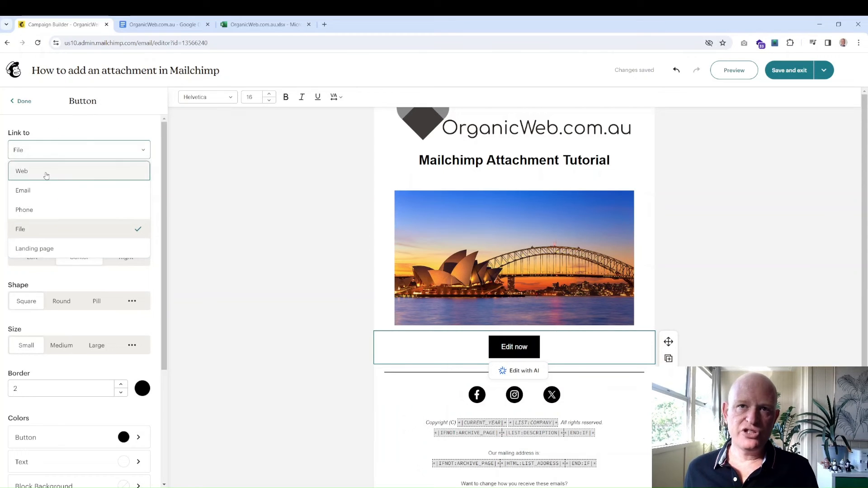
{"action": "left_click", "coordinate": [21, 170]}
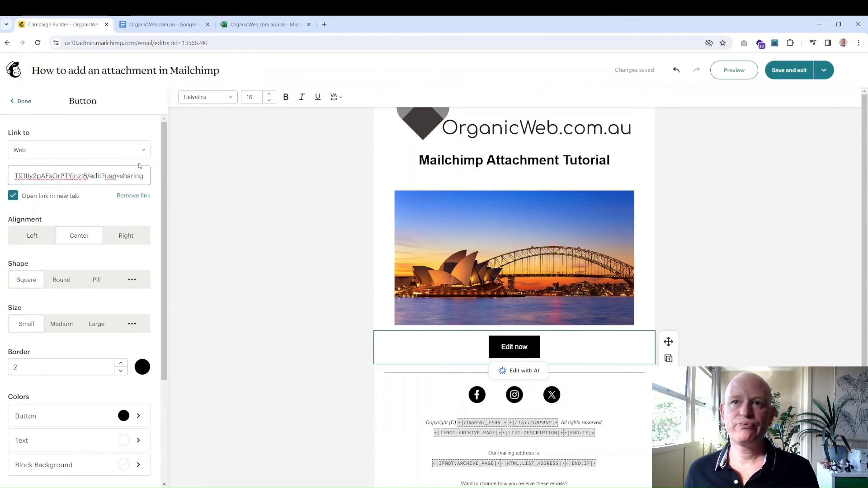
- Copy an anyone-can-edit link to the OrganicWeb.com.au workbook from Excel's Share ribbon
{"action": "left_click", "coordinate": [266, 24]}
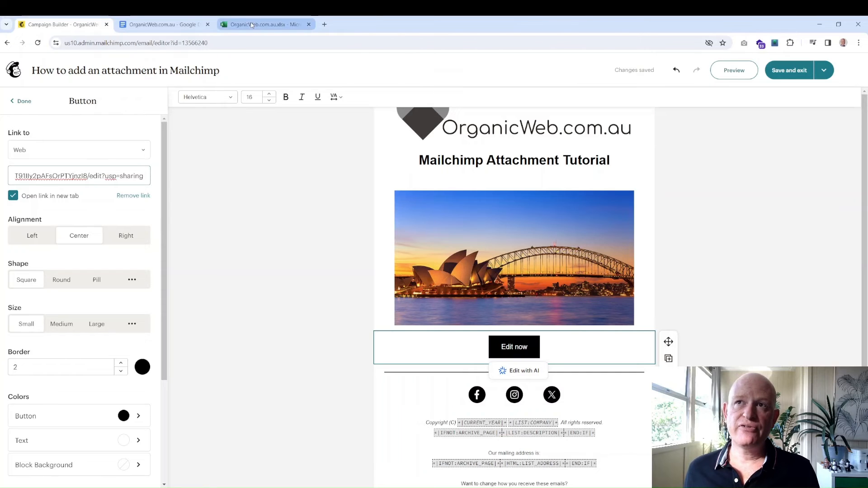
{"action": "left_click", "coordinate": [265, 24]}
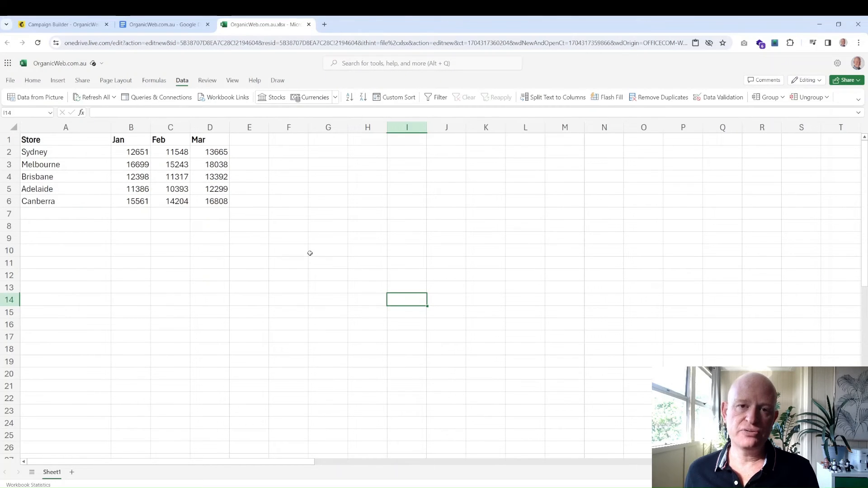
{"action": "mouse_move", "coordinate": [272, 235]}
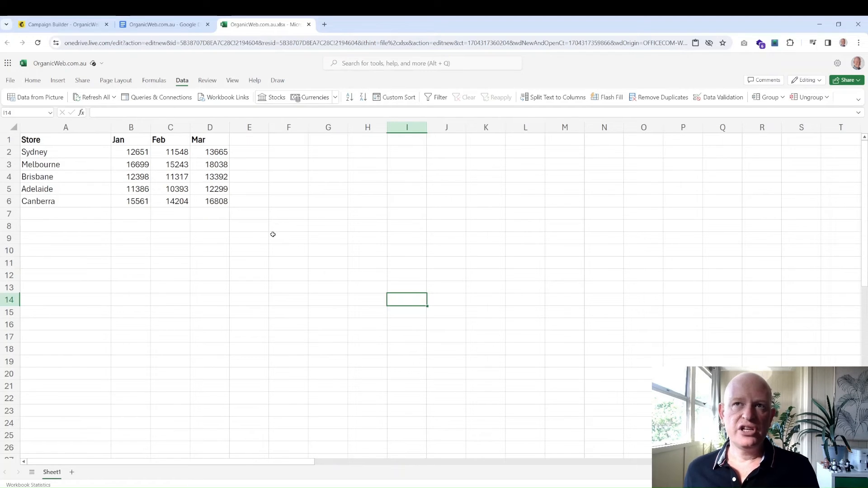
{"action": "mouse_move", "coordinate": [203, 206]}
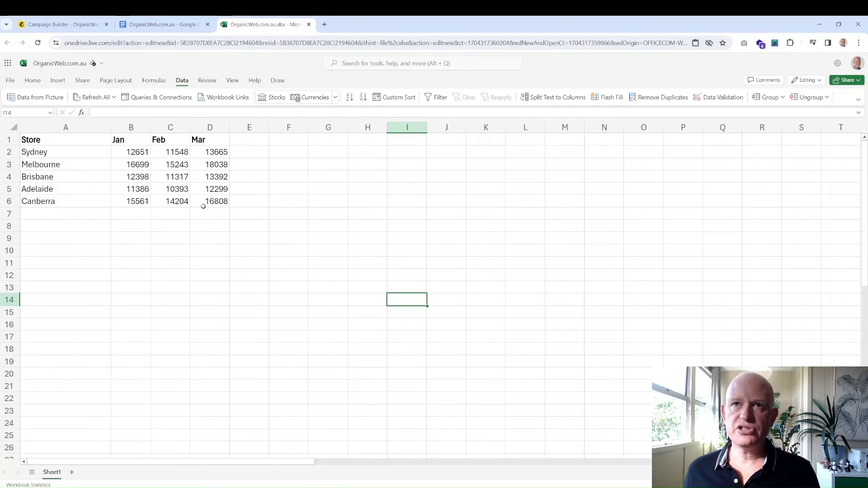
{"action": "left_click", "coordinate": [81, 80]}
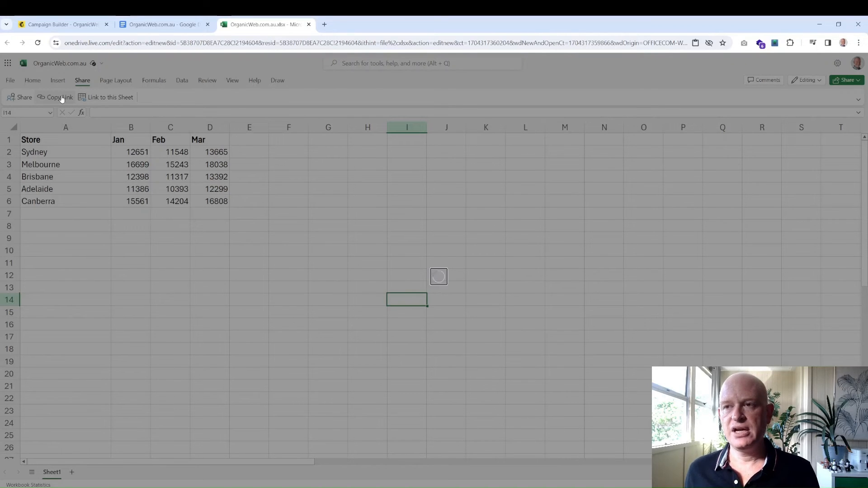
{"action": "left_click", "coordinate": [60, 97]}
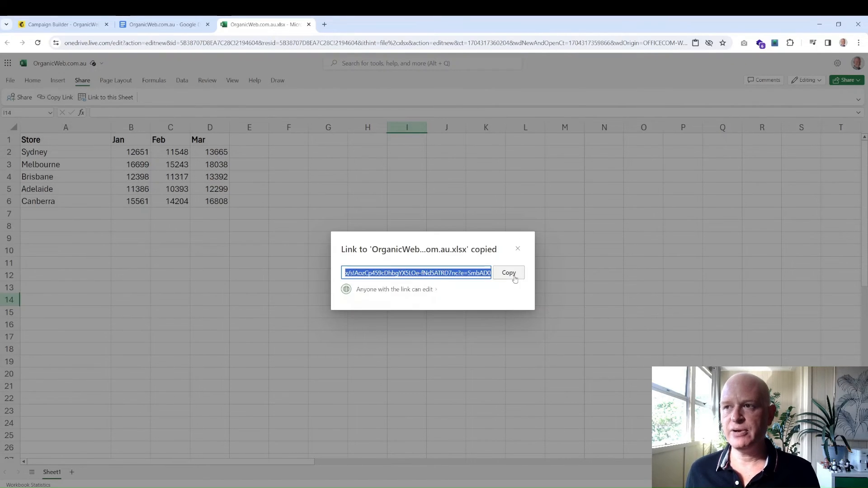
{"action": "left_click", "coordinate": [63, 24]}
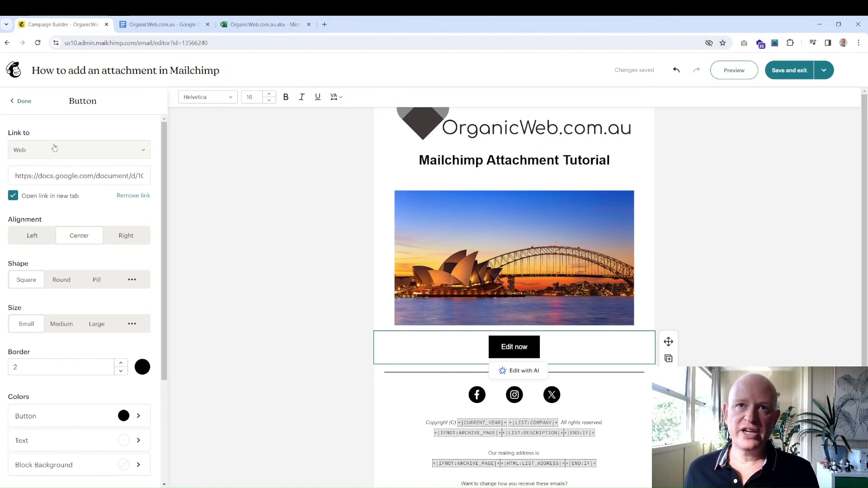
- Replace the button's Google Docs URL with the copied Excel workbook edit link
{"action": "left_click", "coordinate": [78, 175]}
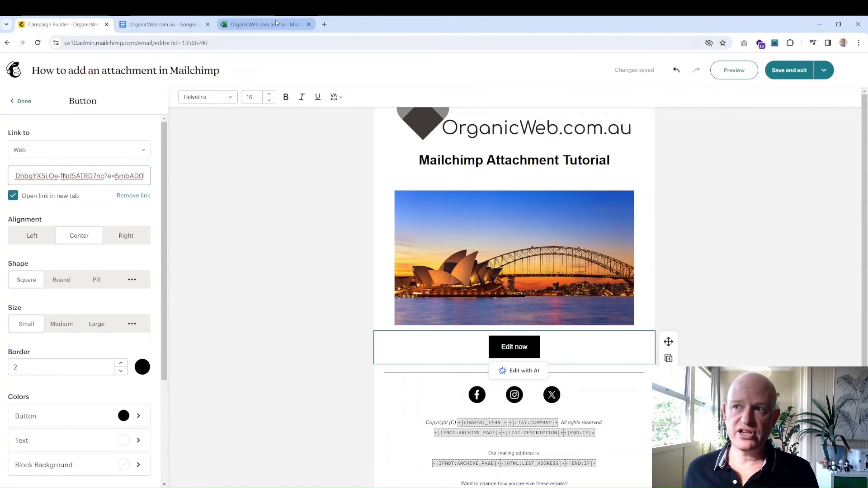
{"action": "left_click", "coordinate": [514, 160]}
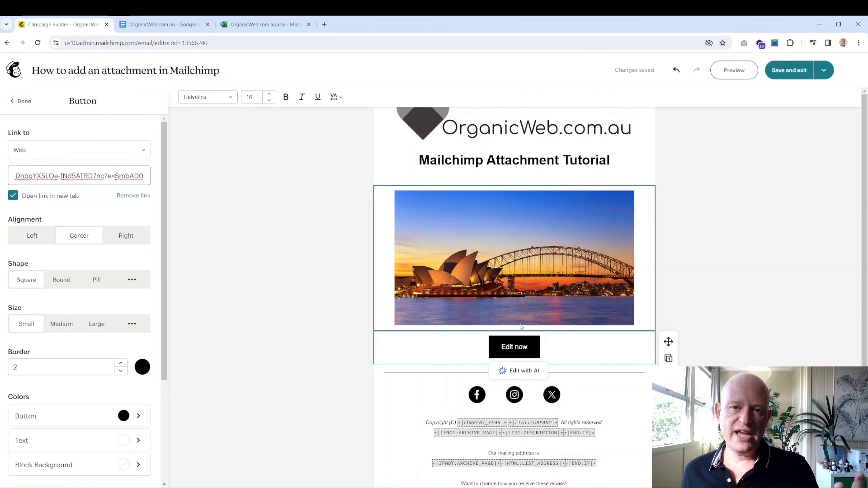
- Add 'Here is the file as promised.' below the heading and select 'file as promised'
{"action": "left_click", "coordinate": [513, 160]}
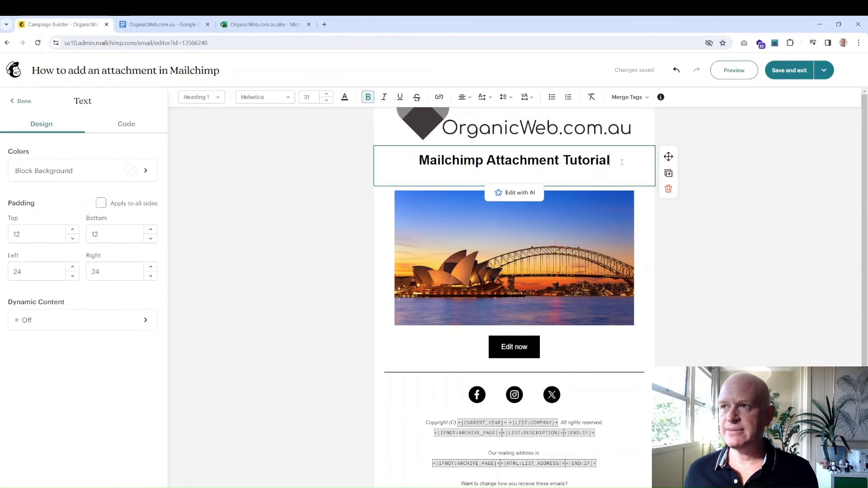
{"action": "key", "text": "enter"}
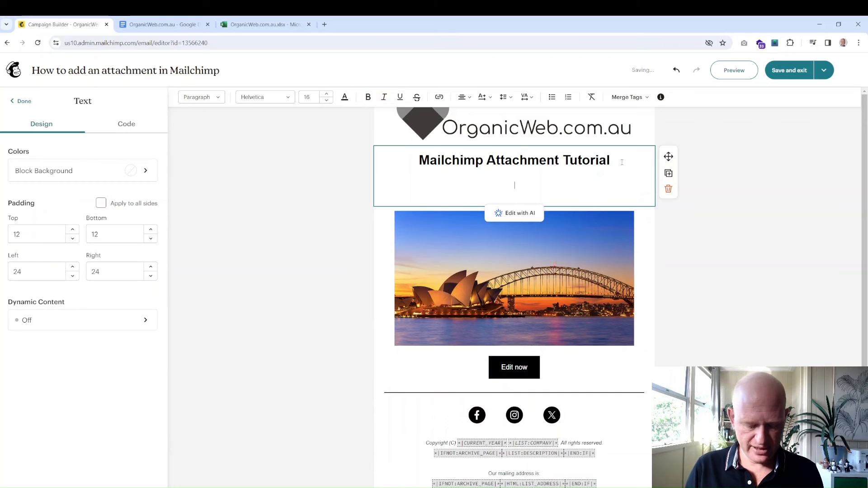
{"action": "type", "text": "Here is the file as promised."}
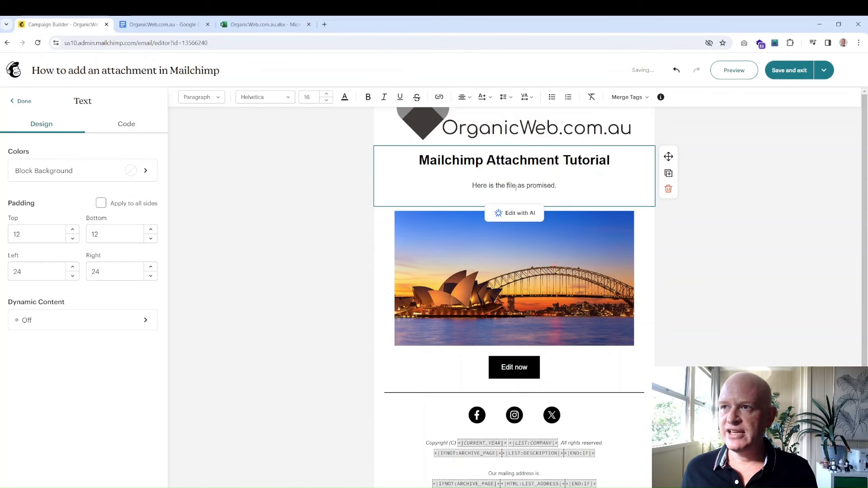
{"action": "left_click_drag", "start_coordinate": [505, 185], "coordinate": [555, 186]}
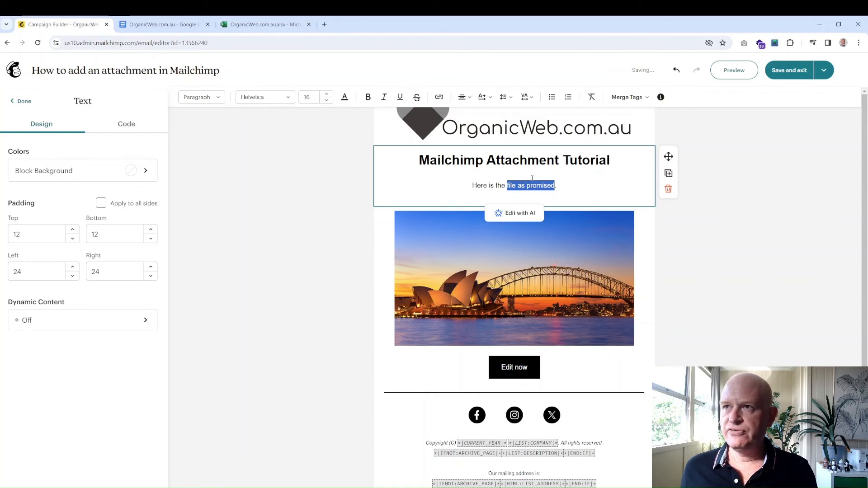
{"action": "mouse_move", "coordinate": [439, 97]}
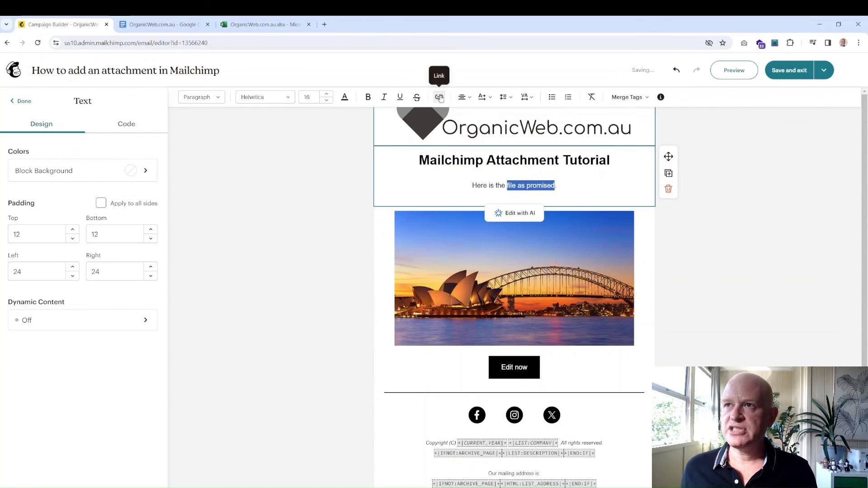
- Link 'file as promised' to Test.01.pdf chosen from Content Studio as a File link
{"action": "left_click", "coordinate": [438, 97]}
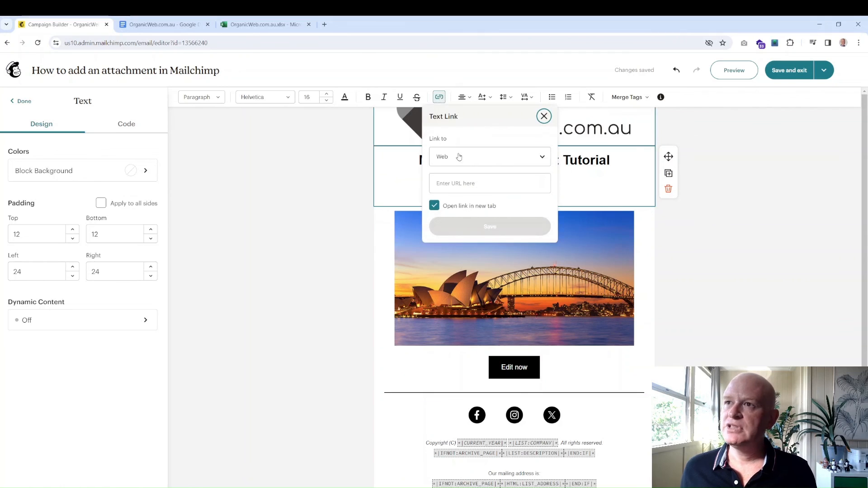
{"action": "left_click", "coordinate": [489, 157]}
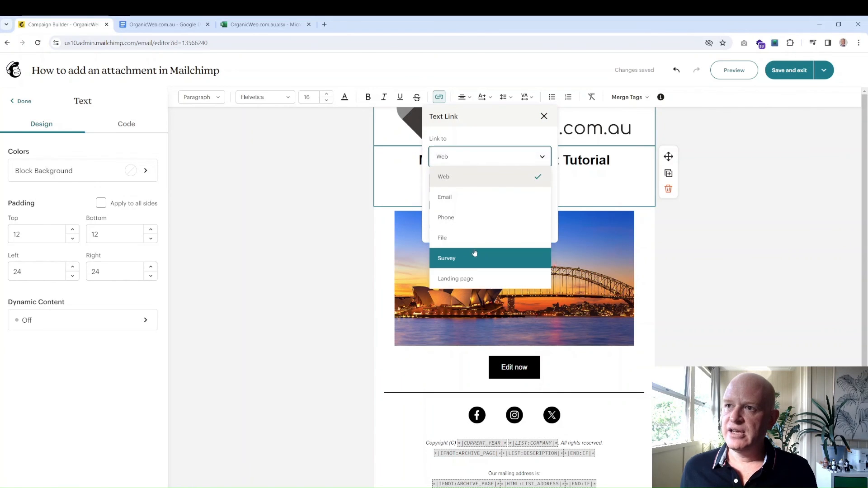
{"action": "left_click", "coordinate": [441, 238]}
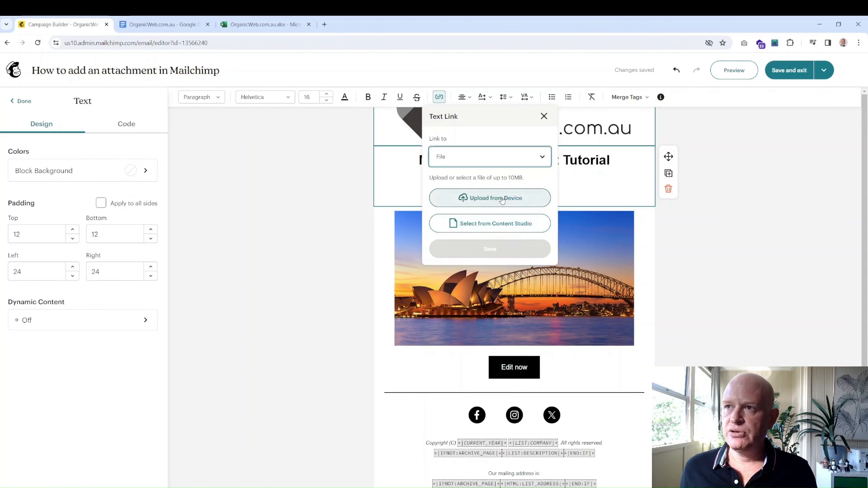
{"action": "left_click", "coordinate": [489, 224]}
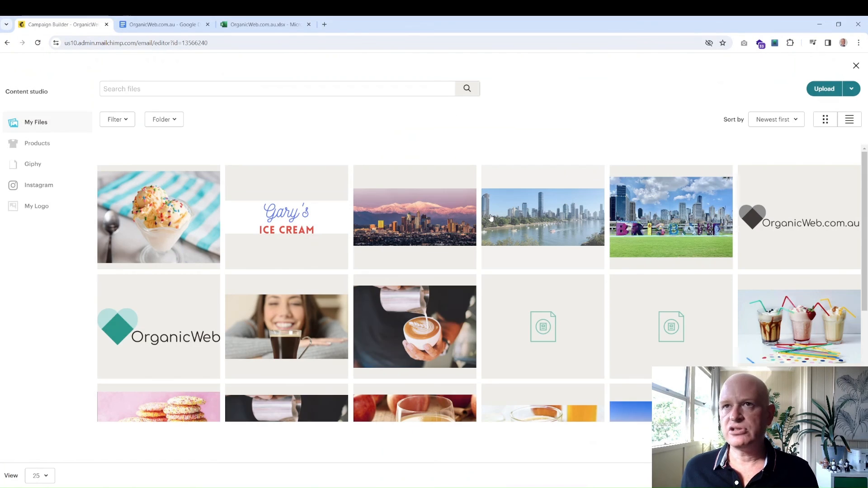
{"action": "left_click", "coordinate": [542, 326]}
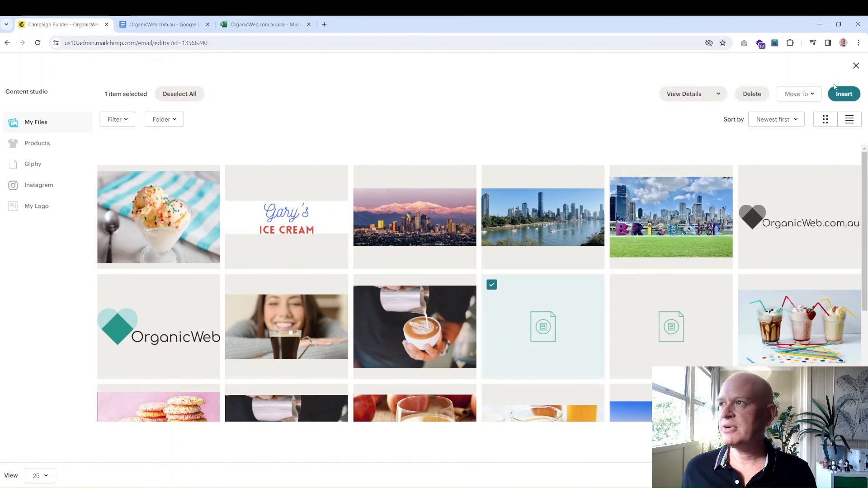
{"action": "left_click", "coordinate": [844, 94]}
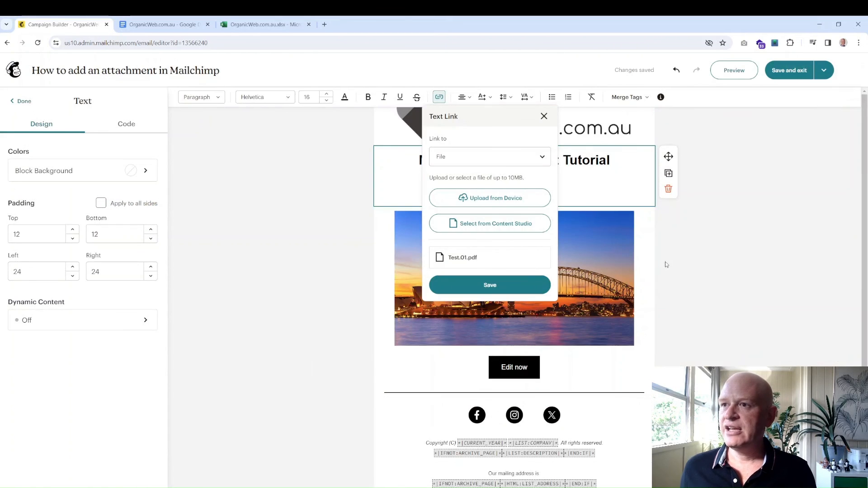
{"action": "left_click", "coordinate": [489, 284]}
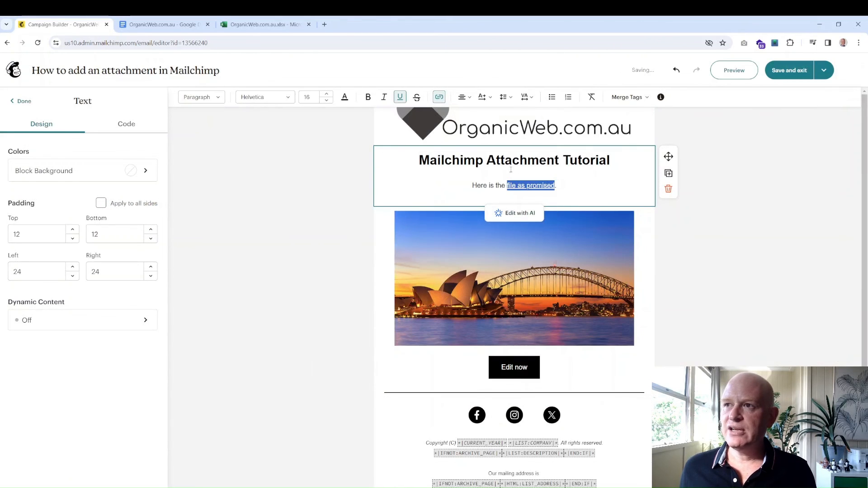